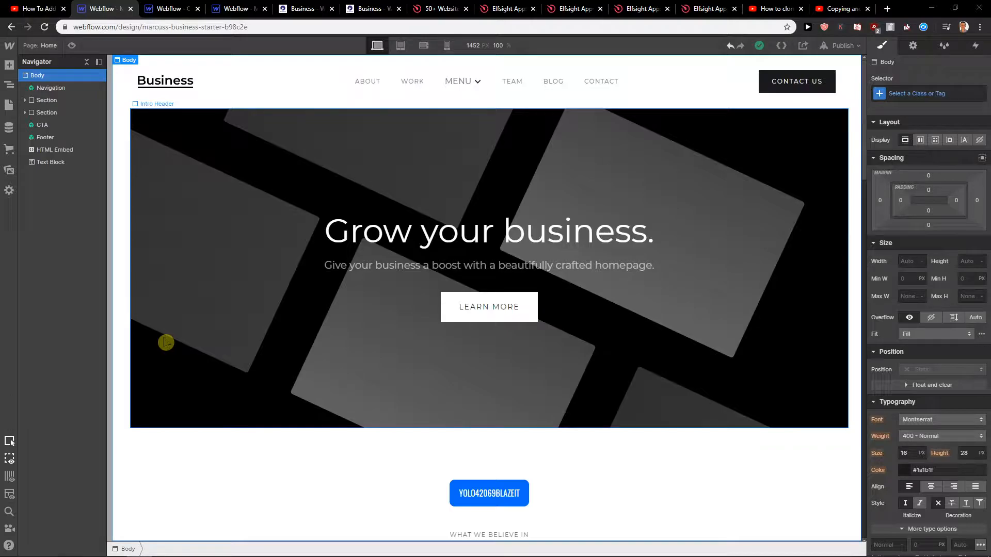
{"action": "mouse_move", "coordinate": [181, 338]}
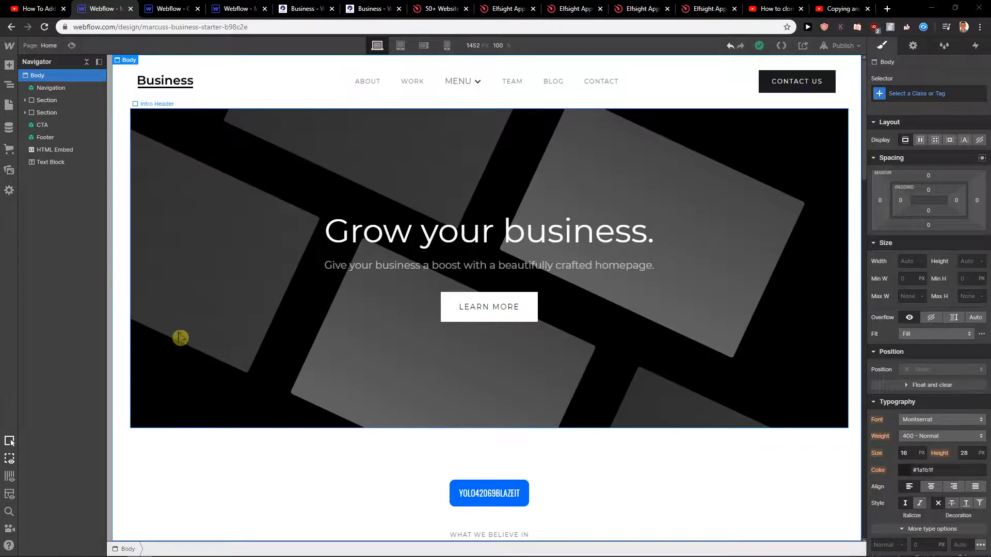
{"action": "mouse_move", "coordinate": [394, 121]}
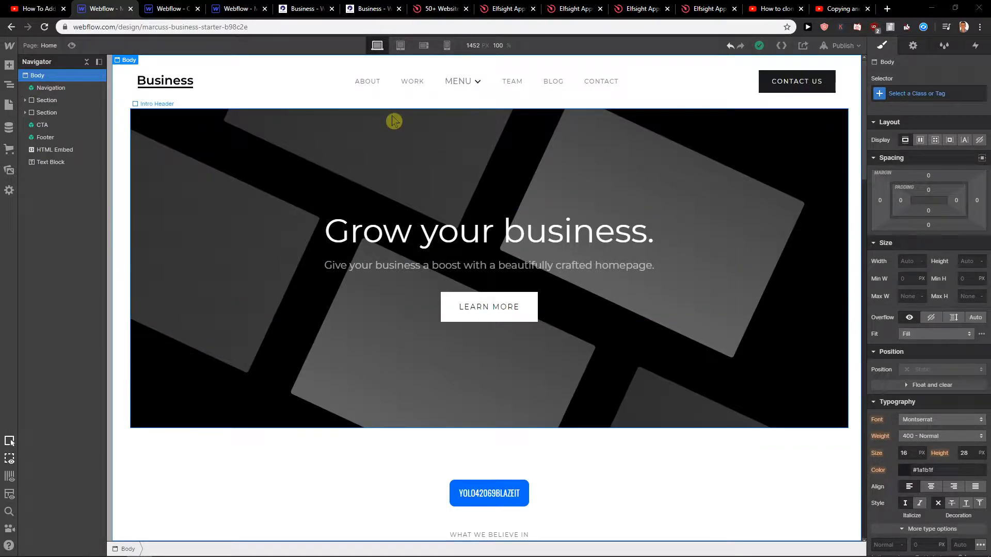
{"action": "mouse_move", "coordinate": [373, 117]}
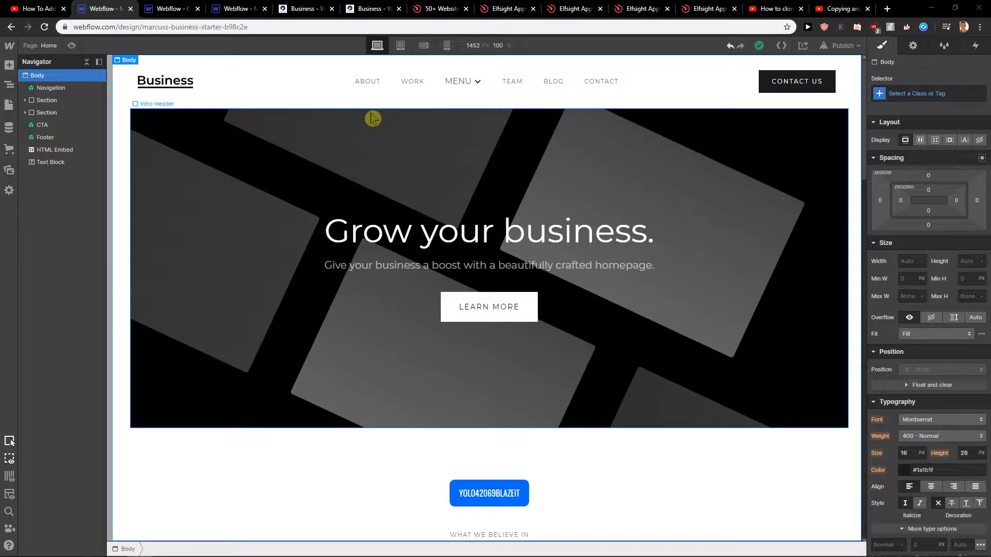
{"action": "mouse_move", "coordinate": [346, 169]}
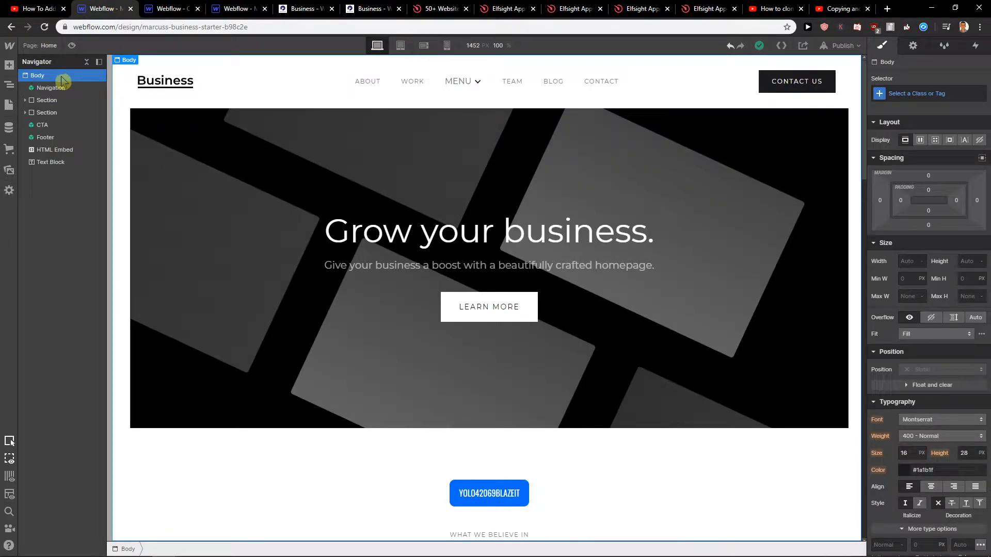
- Check the second project, then select the first project's Navigation symbol for copying
{"action": "left_click", "coordinate": [170, 8]}
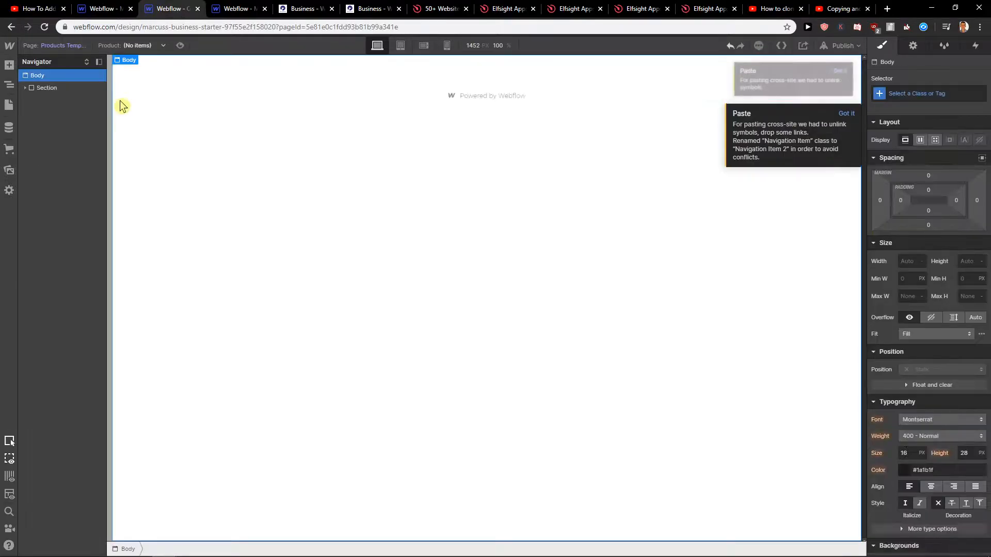
{"action": "left_click", "coordinate": [47, 87]}
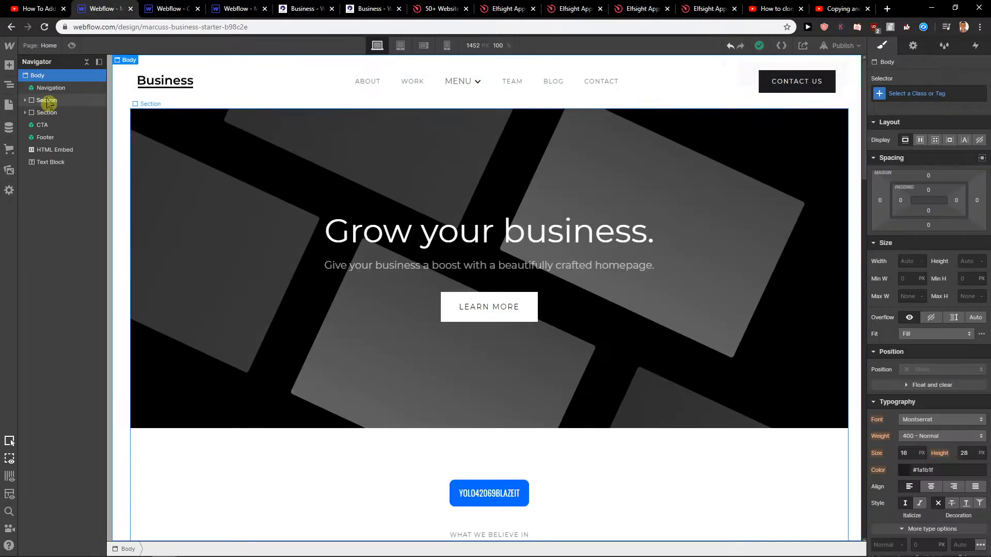
{"action": "scroll", "scroll_direction": "down", "scroll_amount": 3}
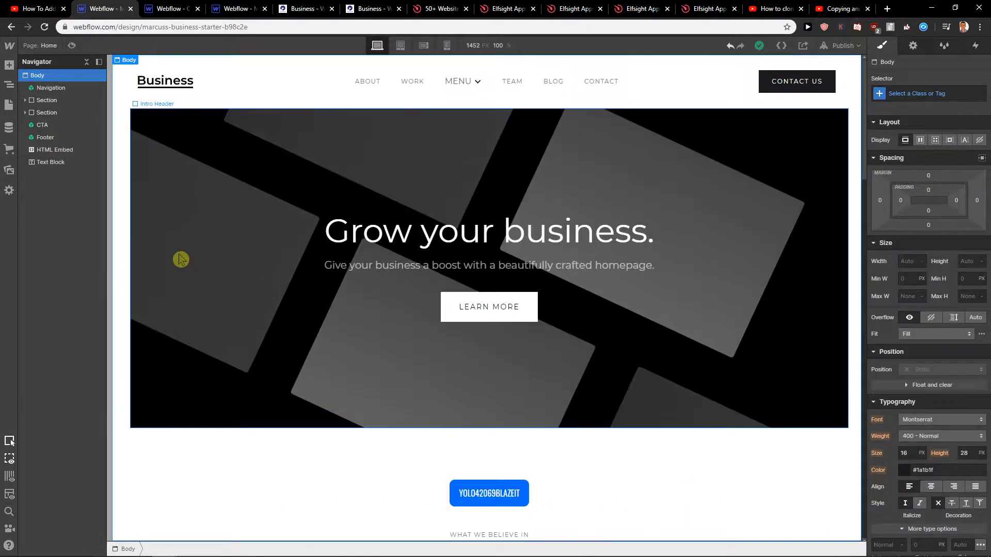
{"action": "left_click", "coordinate": [50, 87]}
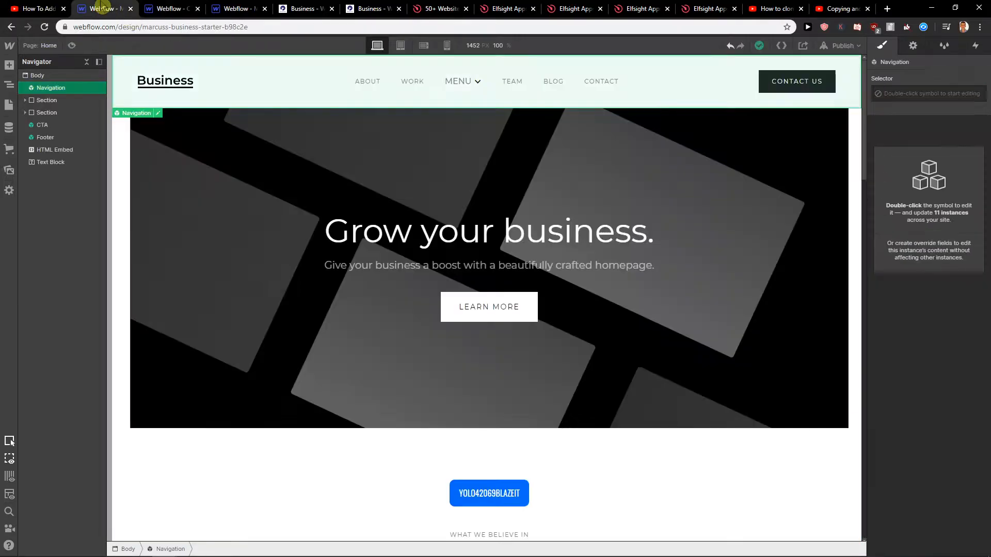
- Expand the first section, select Intro Header, then select the second section for copying
{"action": "left_click", "coordinate": [26, 100]}
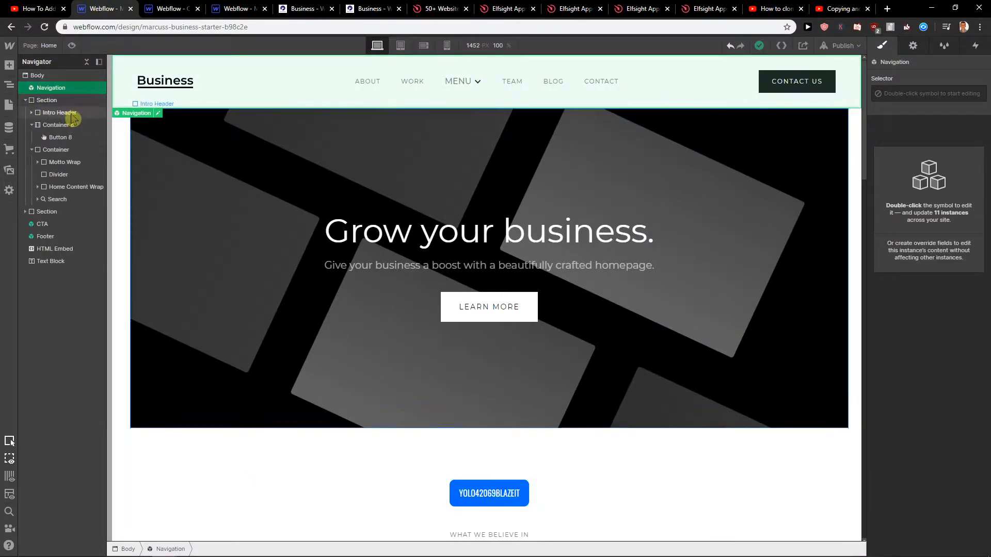
{"action": "left_click", "coordinate": [58, 112]}
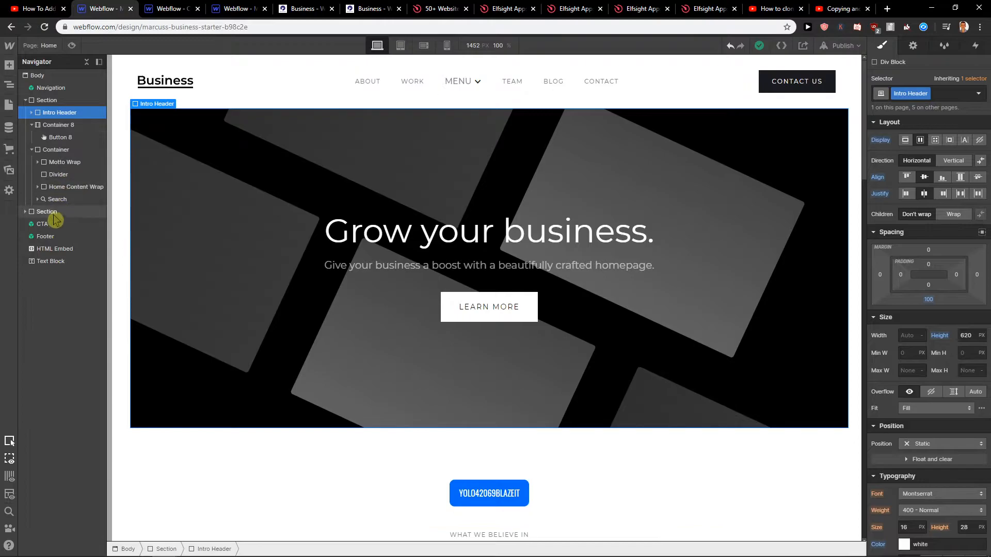
{"action": "left_click", "coordinate": [47, 100]}
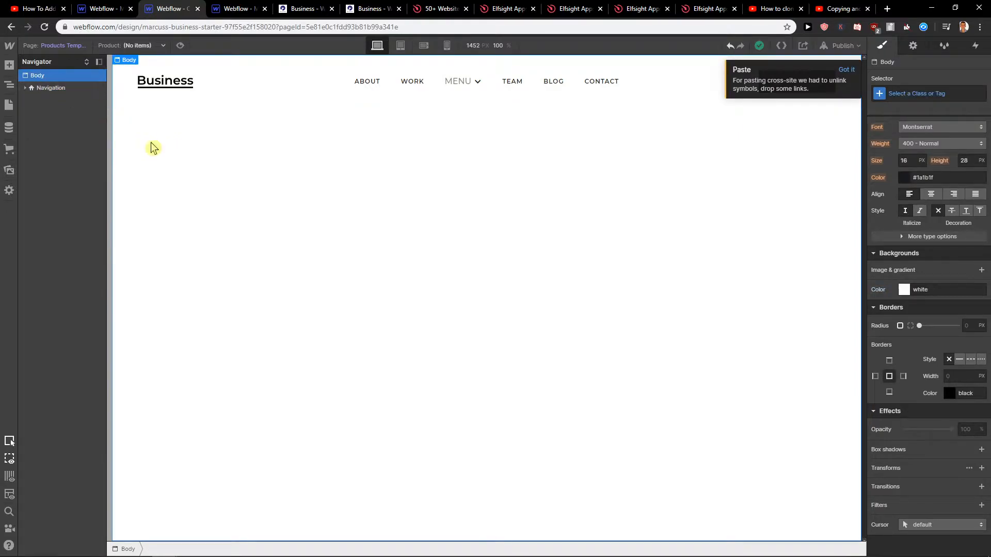
{"action": "scroll", "scroll_direction": "down", "scroll_amount": 3}
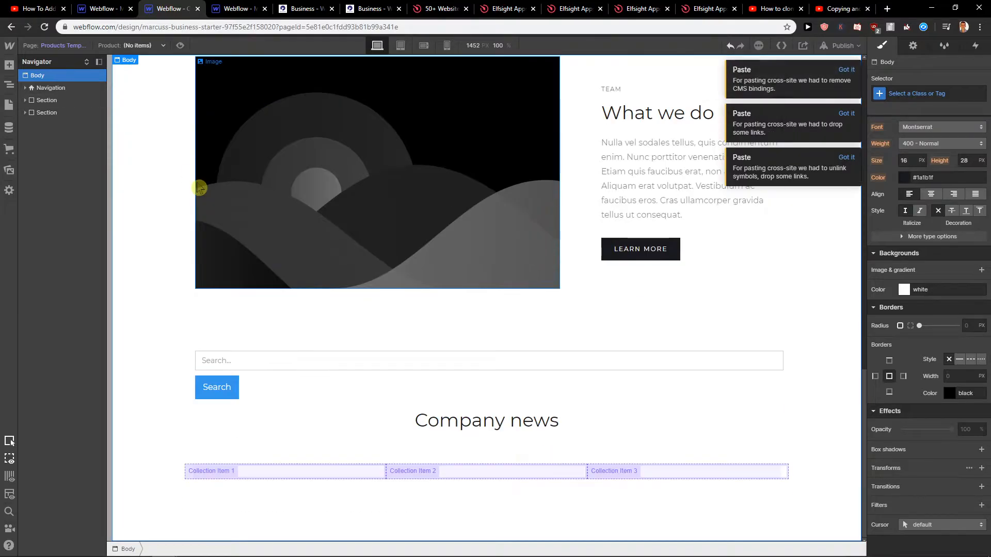
- Confirm the first project's Company news list draws from Blog Posts, then copy the footer
{"action": "left_click", "coordinate": [216, 472]}
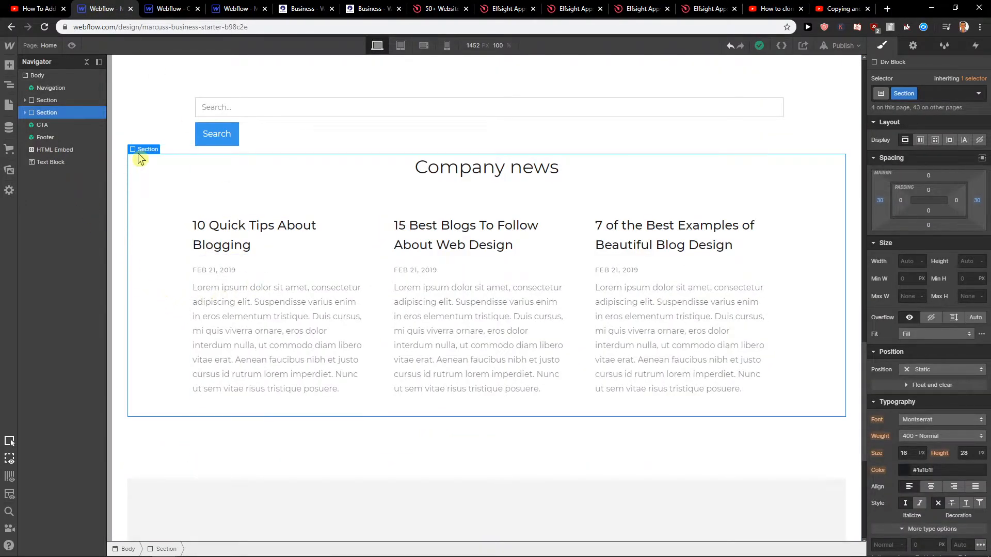
{"action": "left_click", "coordinate": [25, 112]}
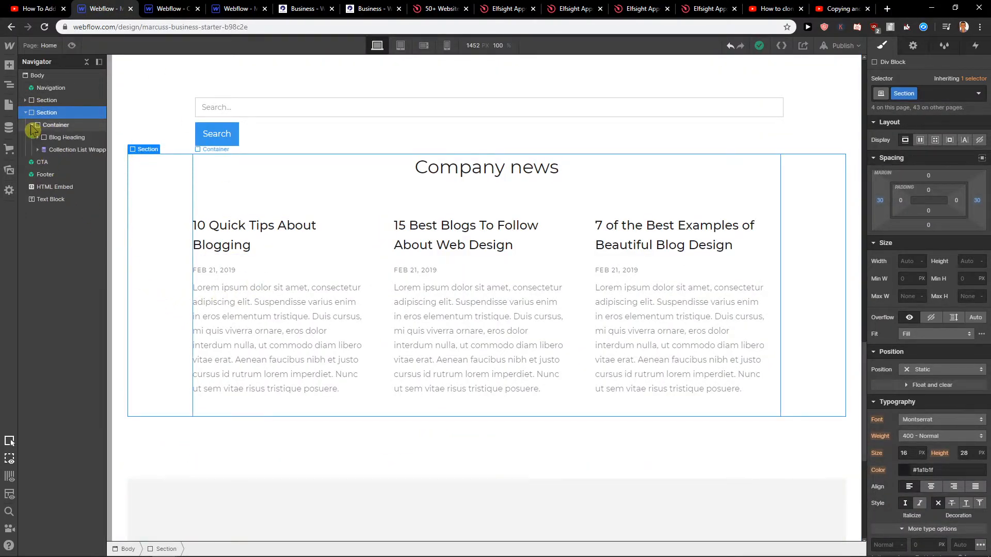
{"action": "left_click", "coordinate": [79, 149]}
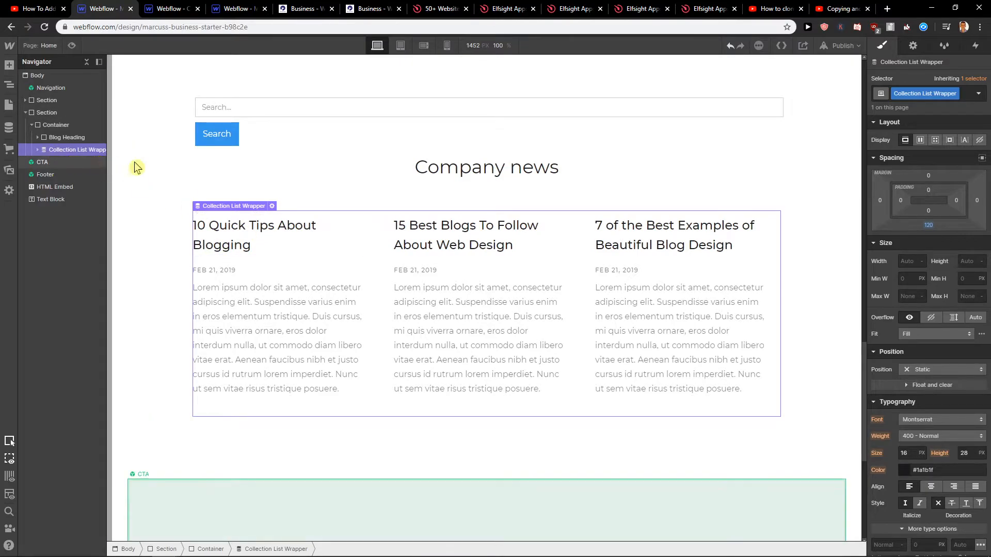
{"action": "left_click", "coordinate": [272, 206]}
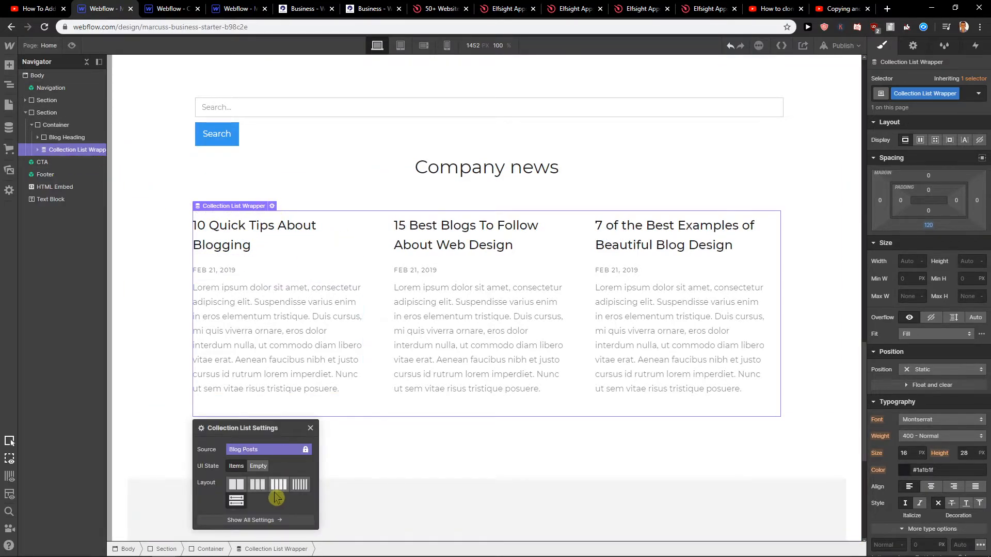
{"action": "mouse_move", "coordinate": [165, 8]}
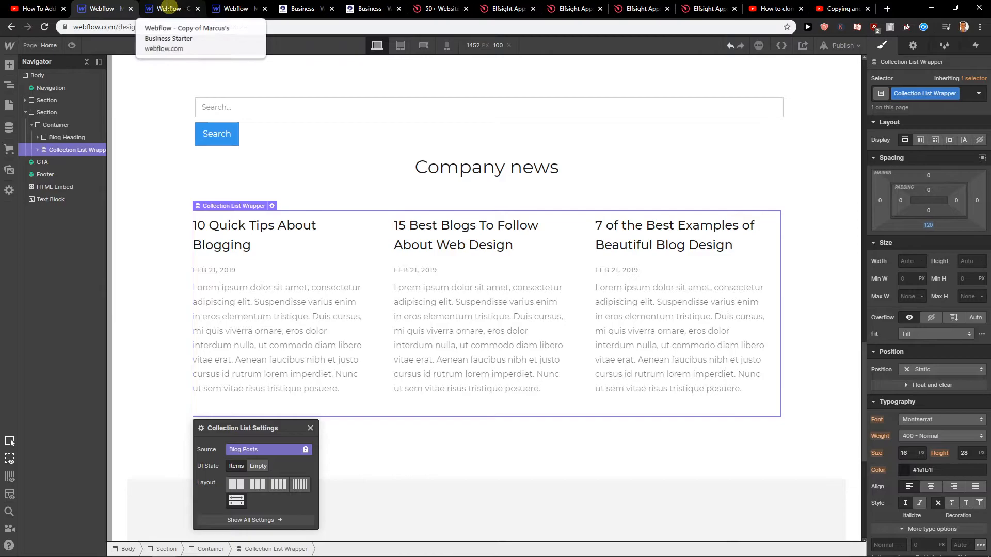
{"action": "left_click", "coordinate": [167, 9]}
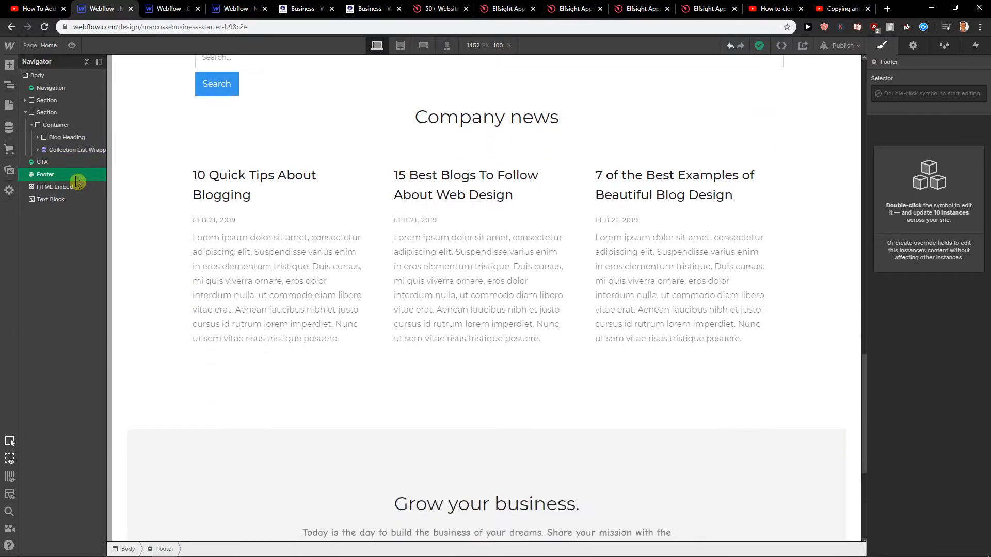
- Scroll down the second project's page to check the pasted footer below Company news
{"action": "scroll", "scroll_direction": "down", "scroll_amount": 3}
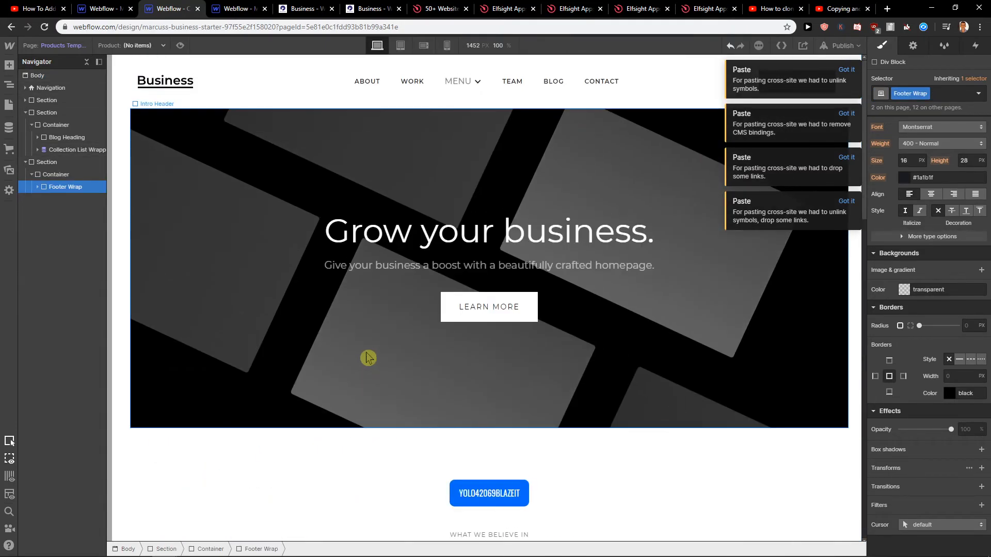
{"action": "scroll", "scroll_direction": "down", "scroll_amount": 3}
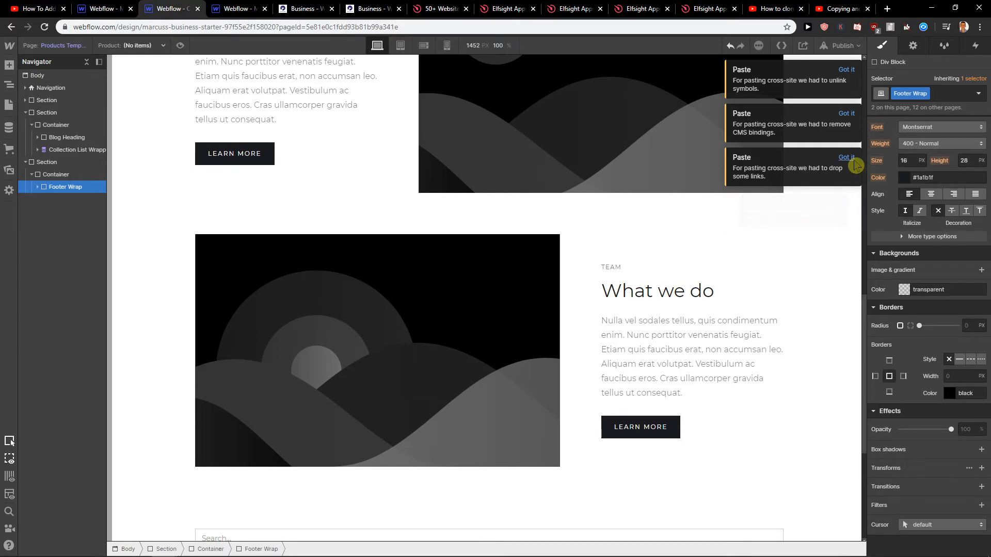
{"action": "scroll", "scroll_direction": "down", "scroll_amount": 3}
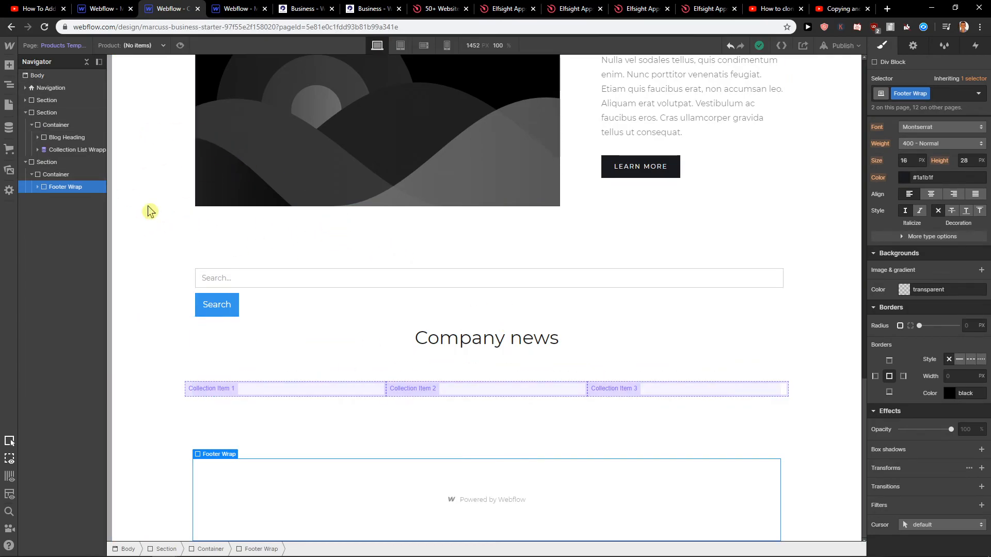
- Preview the page at Mobile Landscape, then Mobile Portrait width
{"action": "left_click", "coordinate": [446, 45]}
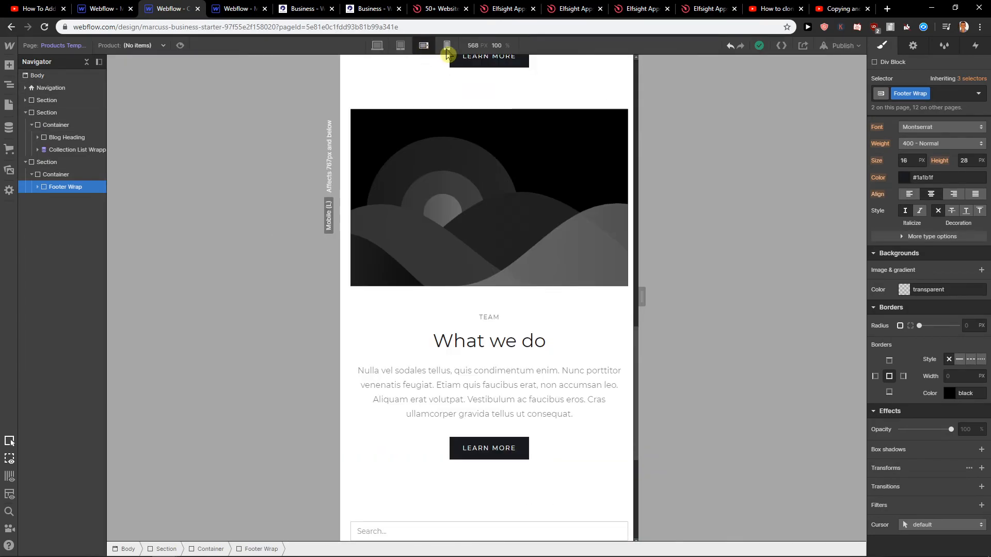
{"action": "left_click", "coordinate": [447, 46]}
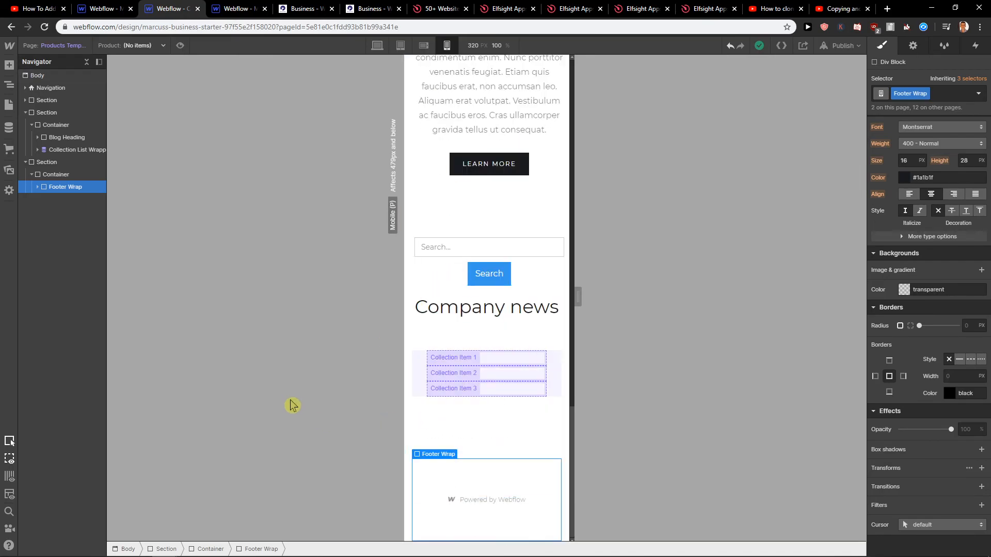
{"action": "mouse_move", "coordinate": [285, 399]}
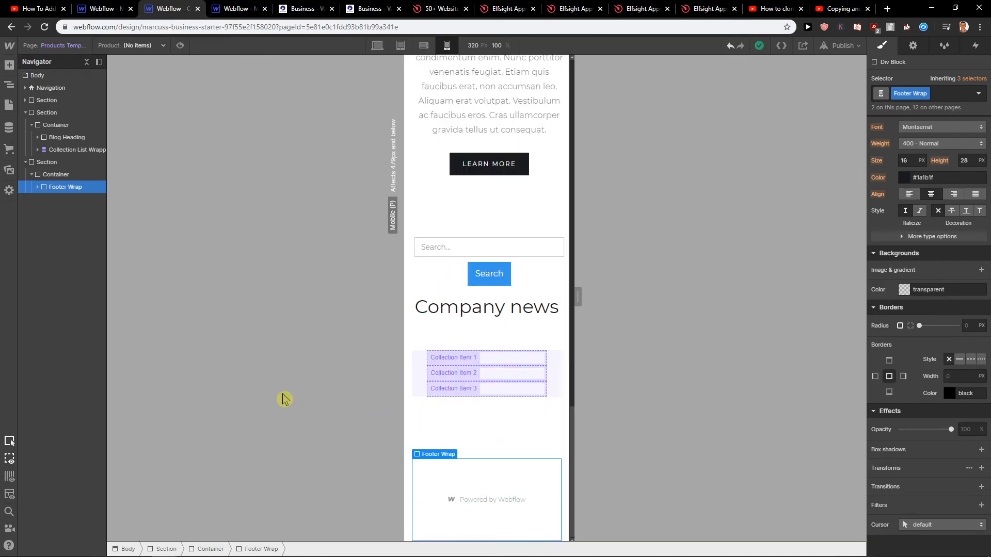